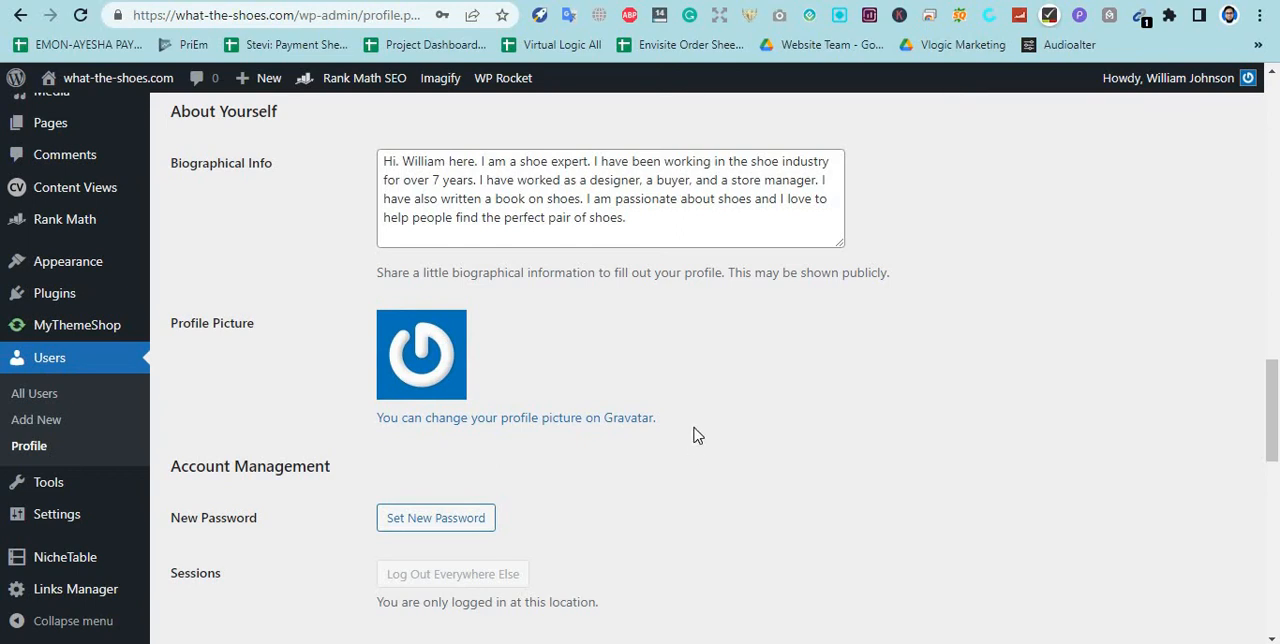
mouse_move(492, 376)
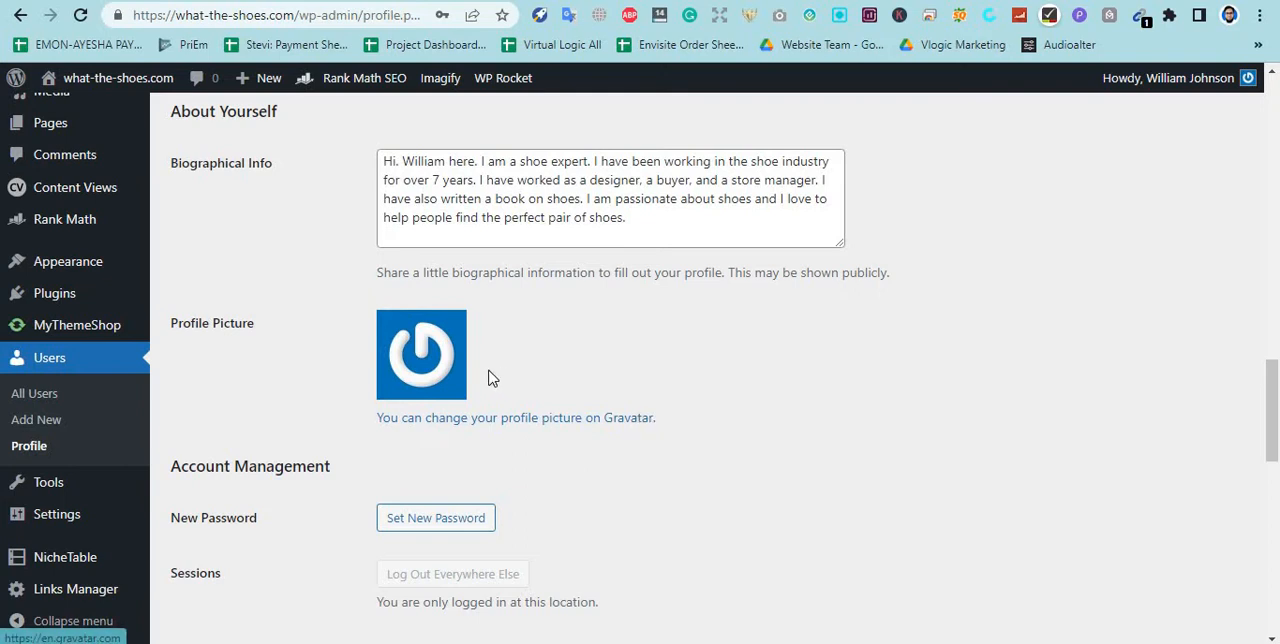
mouse_move(372, 378)
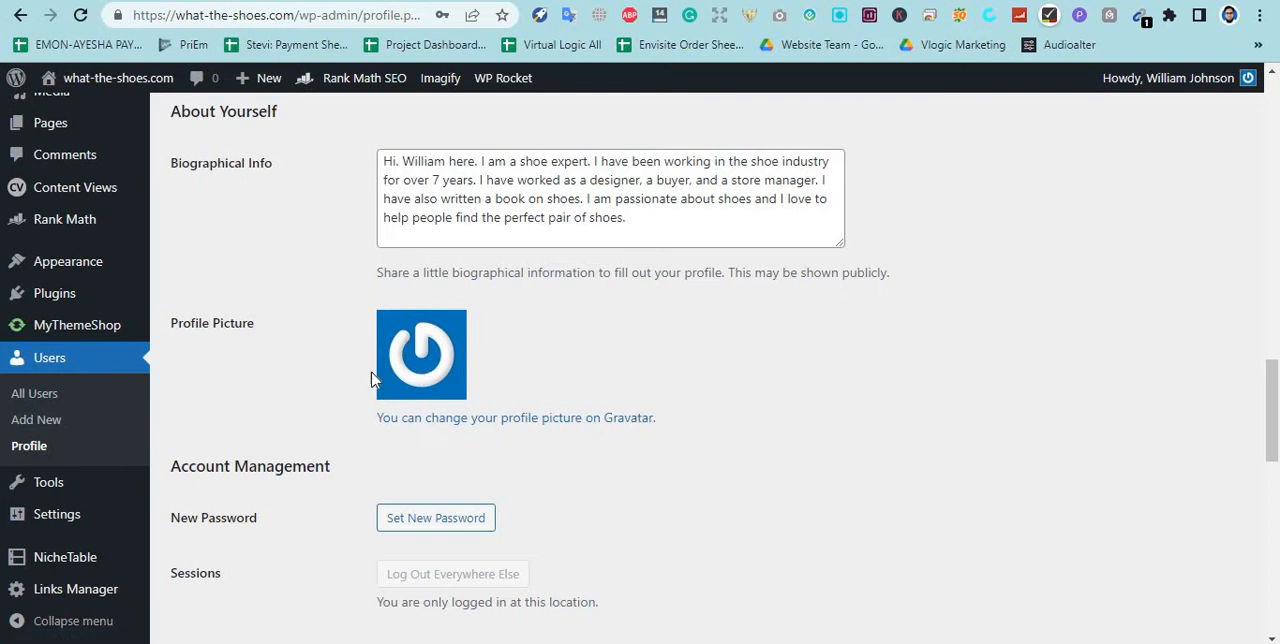
mouse_move(1210, 82)
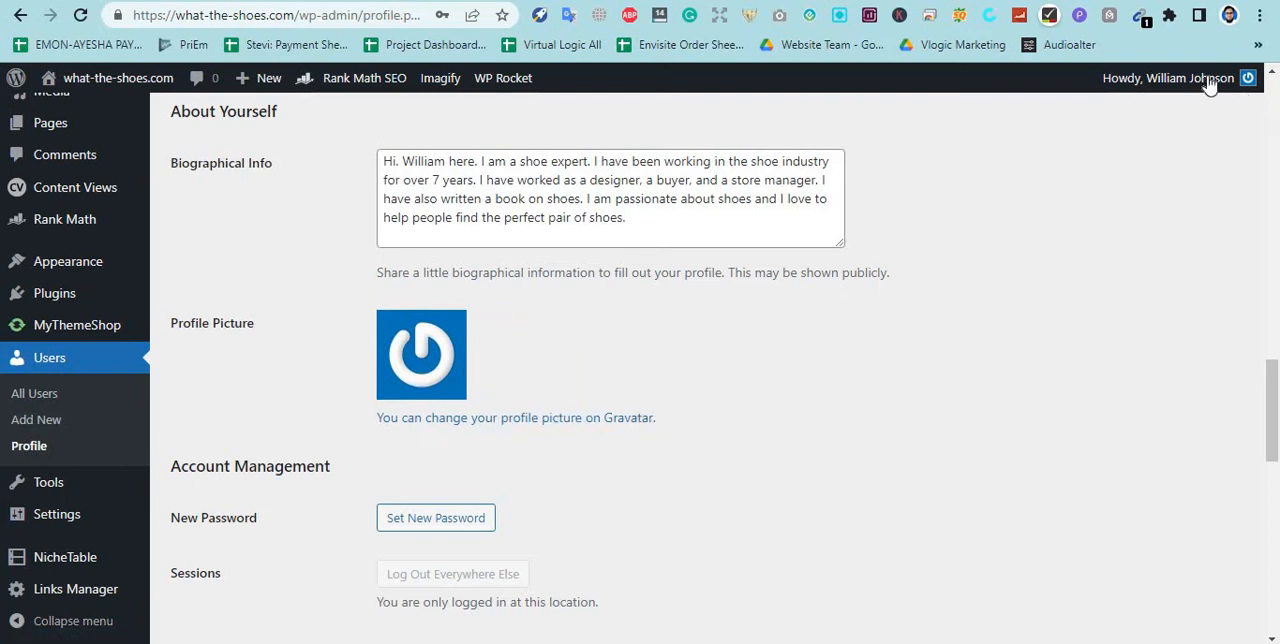
mouse_move(420, 348)
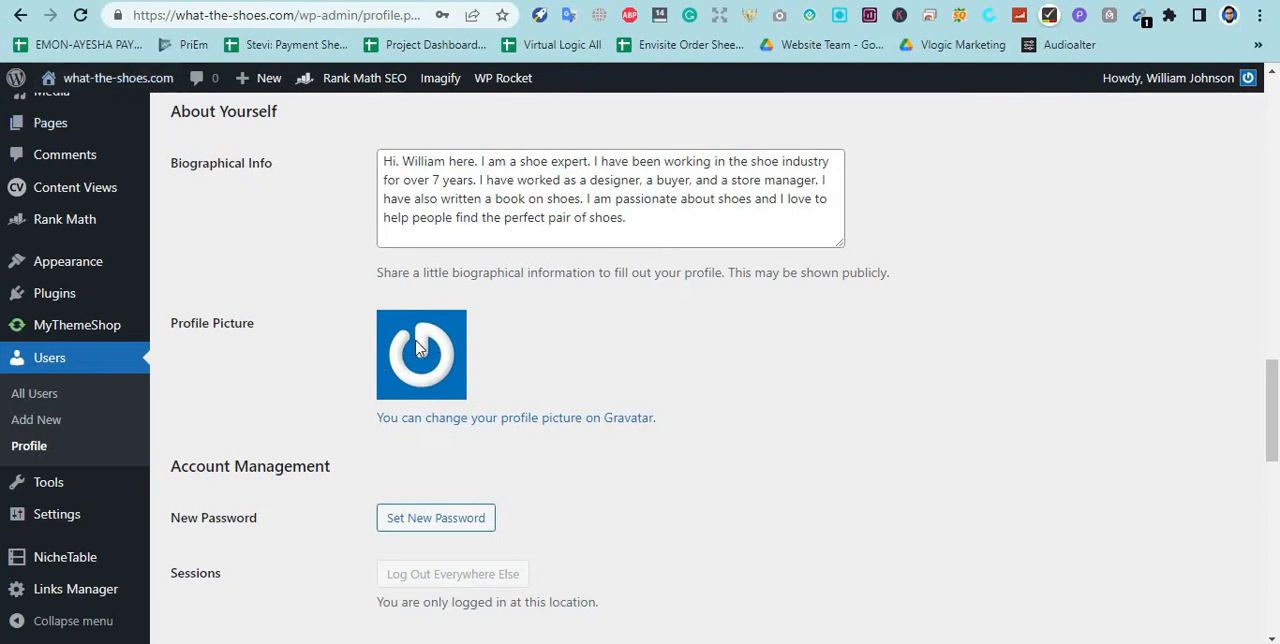
mouse_move(474, 396)
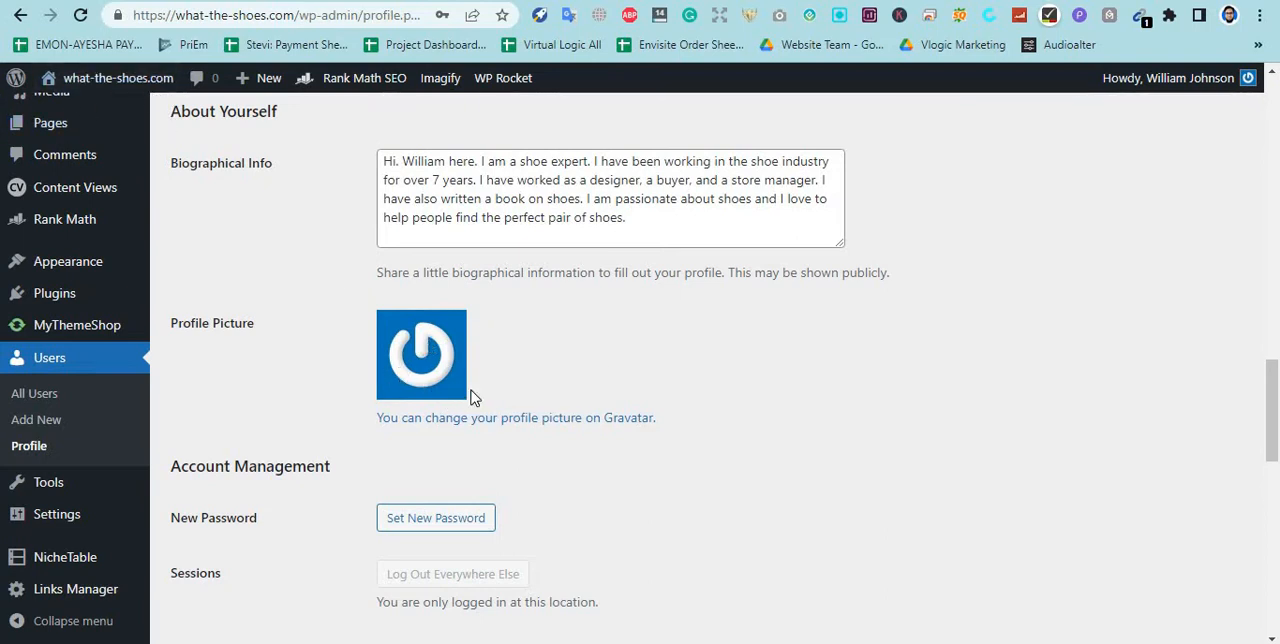
mouse_move(390, 361)
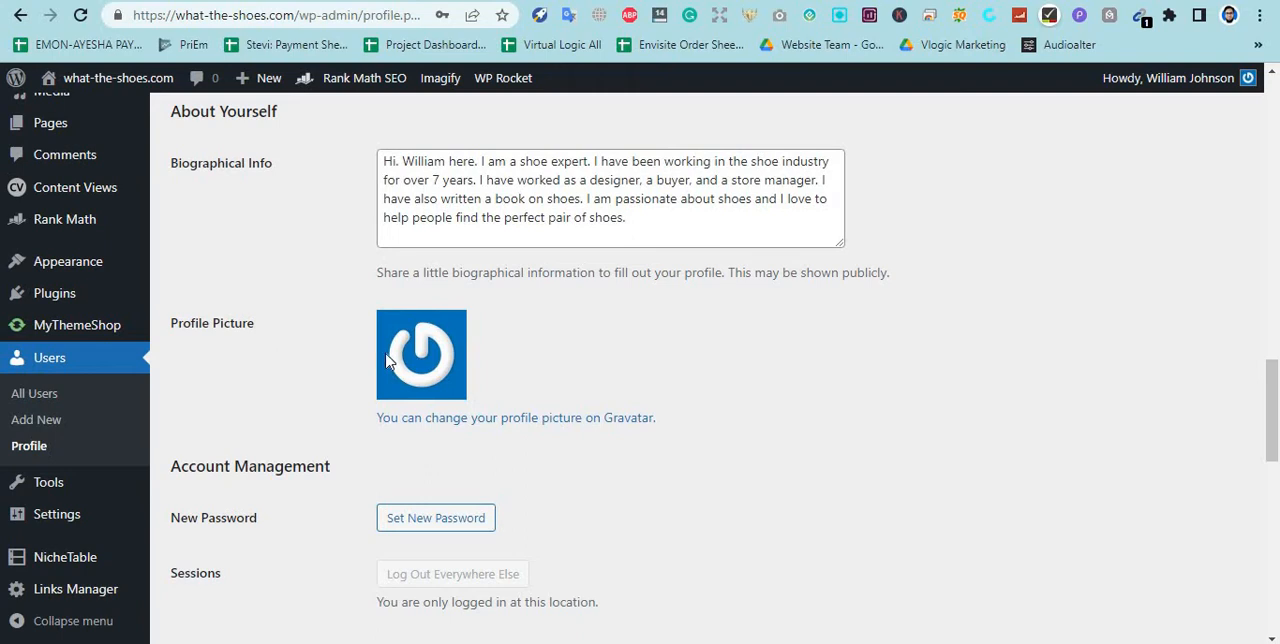
mouse_move(432, 338)
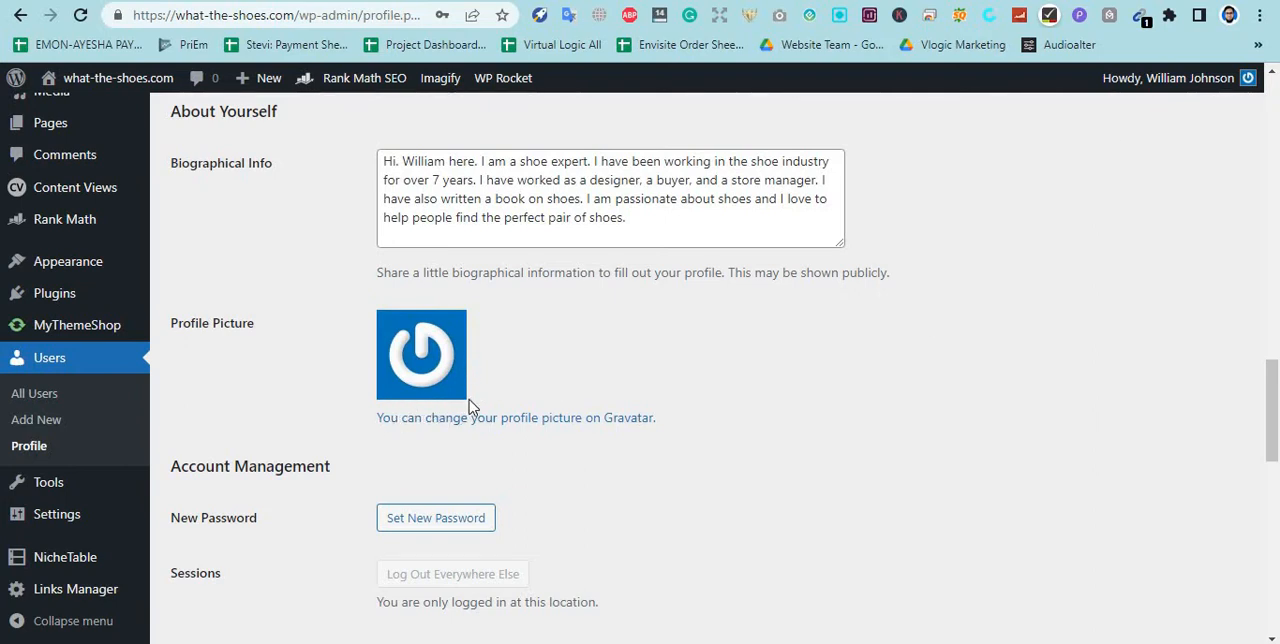
mouse_move(490, 356)
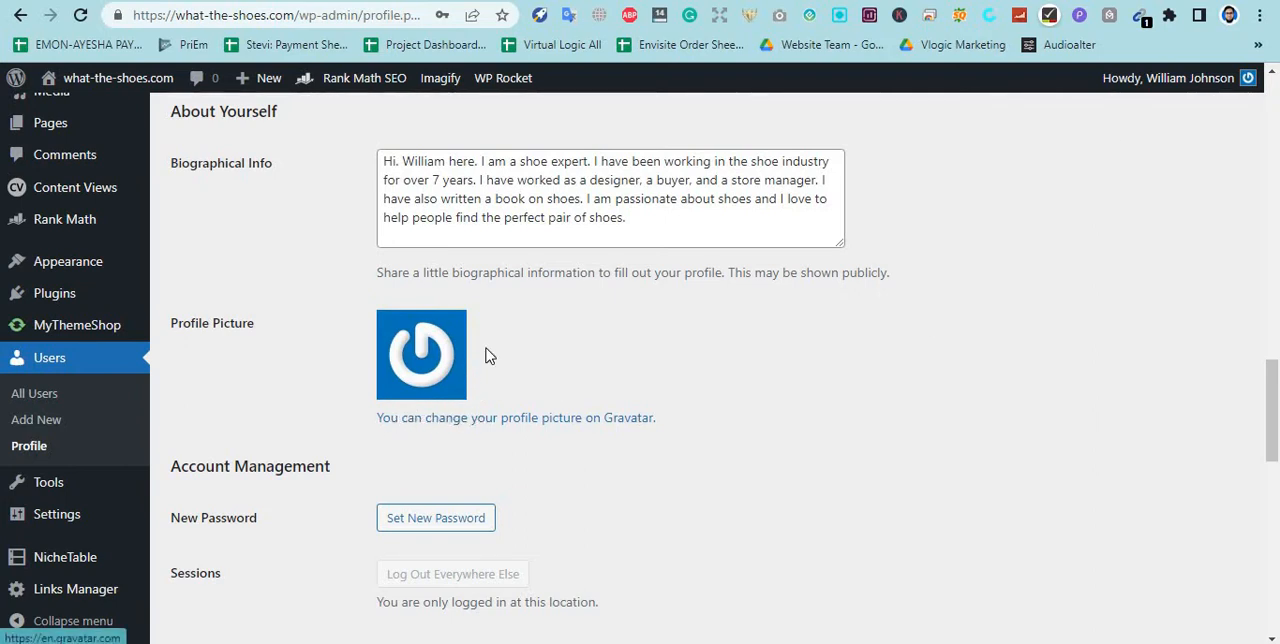
mouse_move(543, 320)
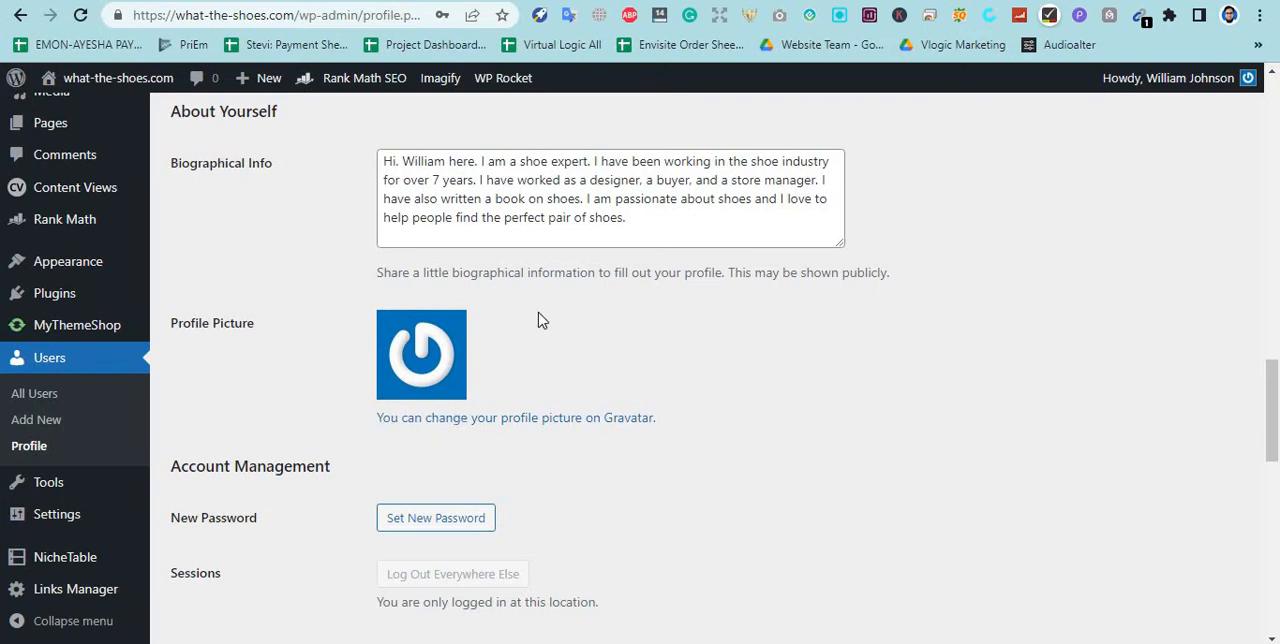
mouse_move(887, 316)
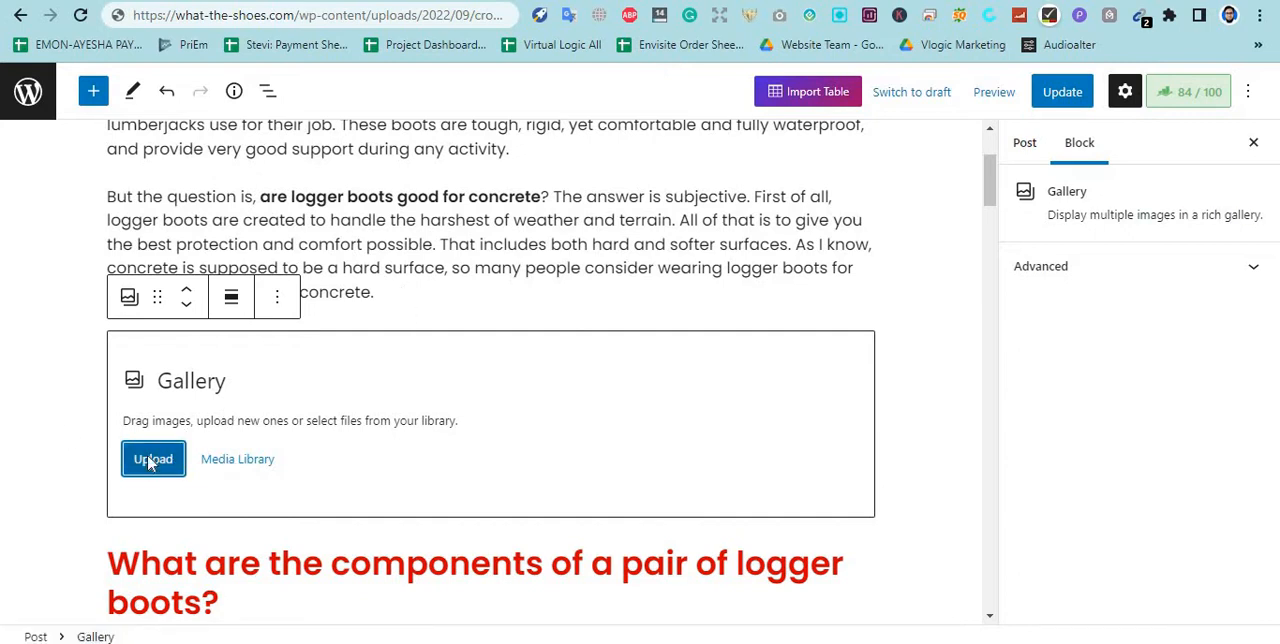
- Start a Gallery block upload and pick the headshot photo from Downloads
click(153, 459)
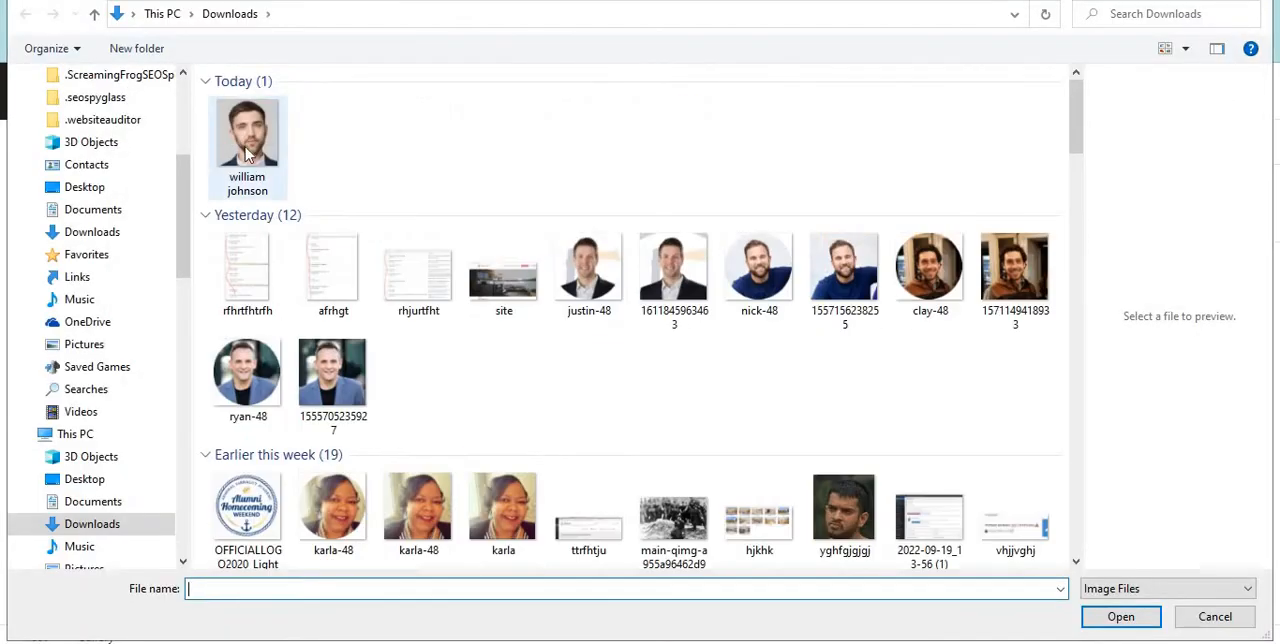
click(247, 133)
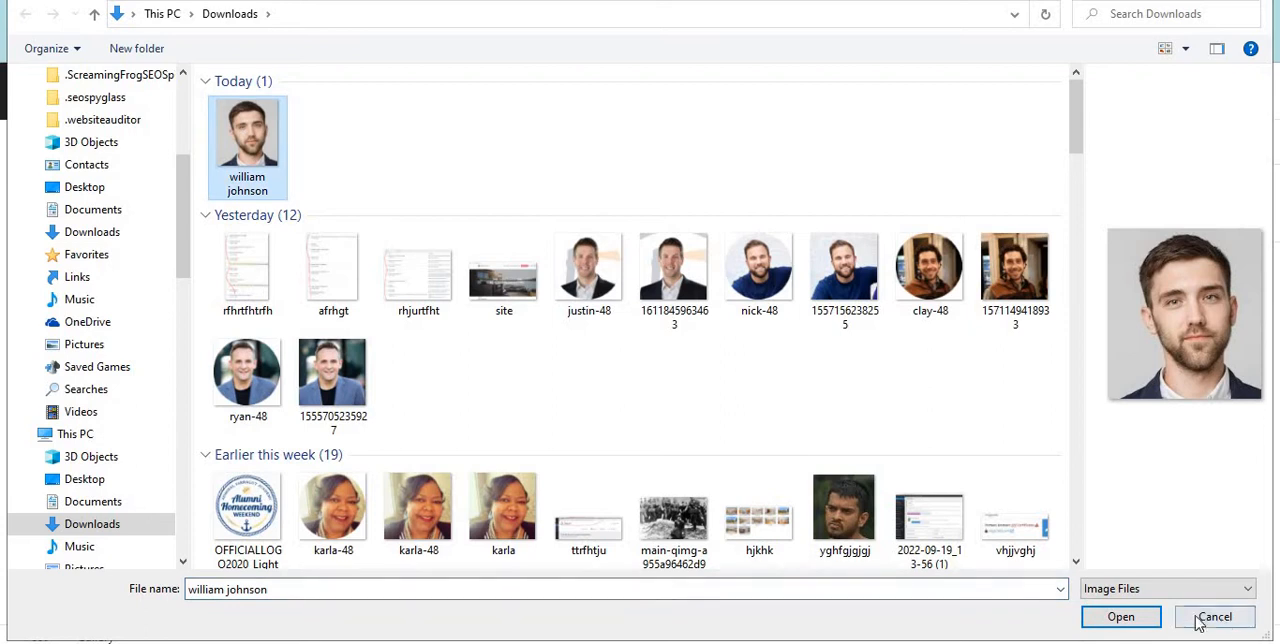
- Cancel the file upload and view the headshot's attachment details in the Media Library
click(1215, 616)
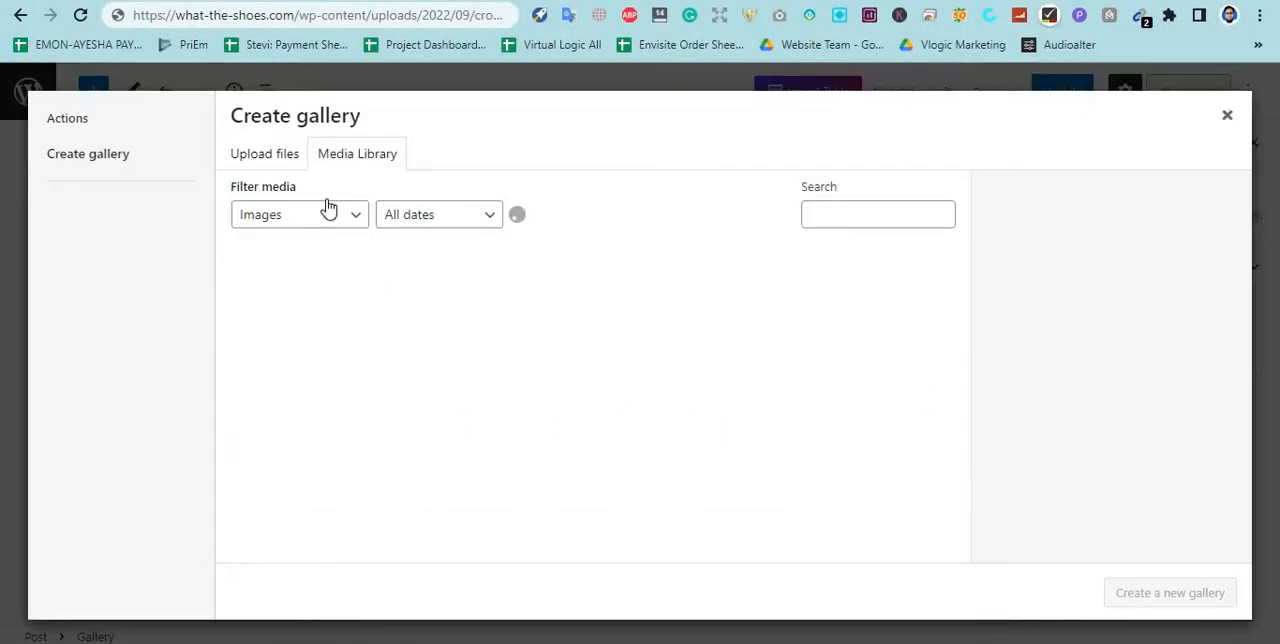
mouse_move(384, 190)
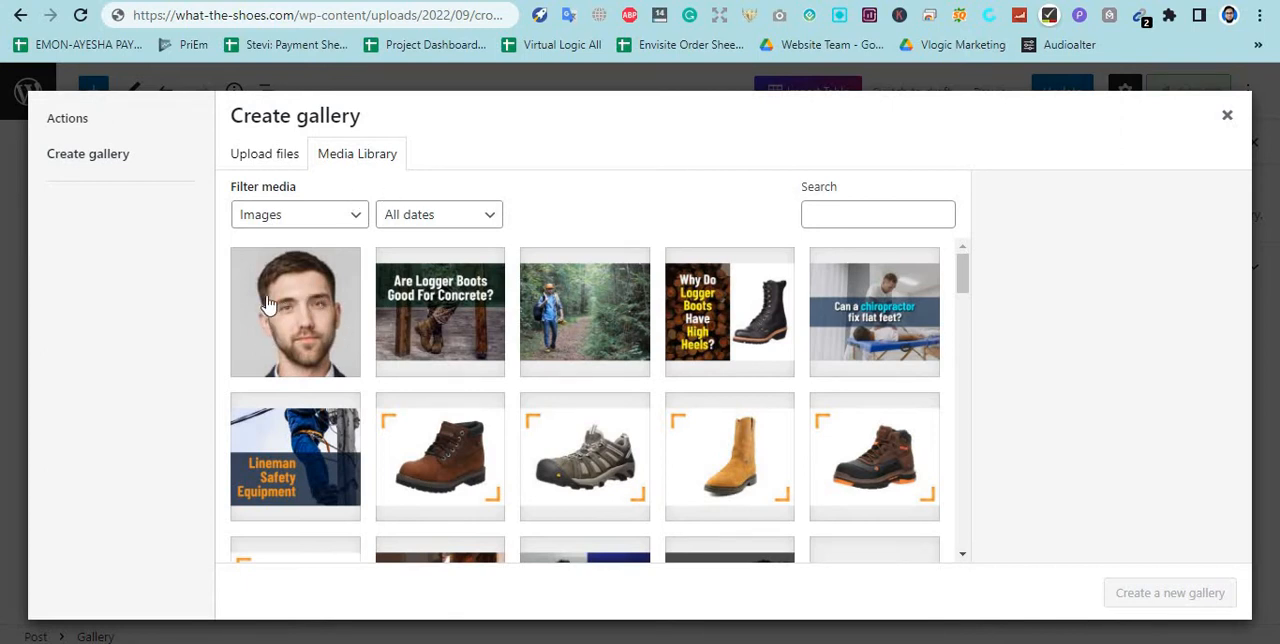
click(295, 312)
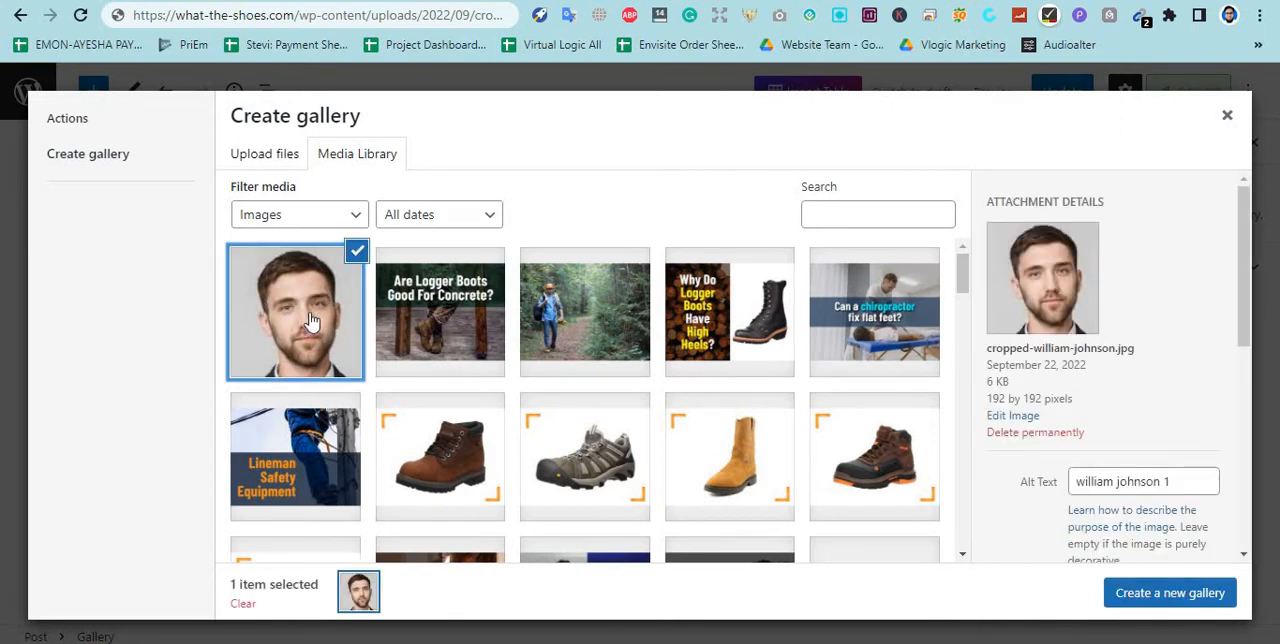
mouse_move(303, 313)
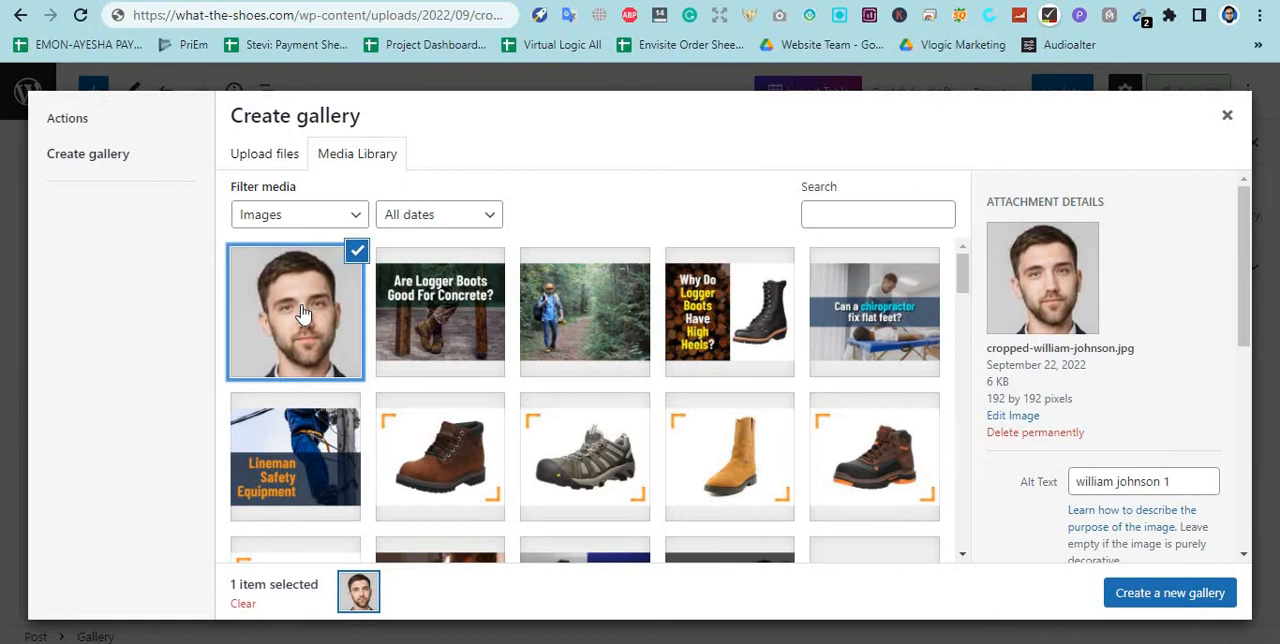
scroll(down, 3)
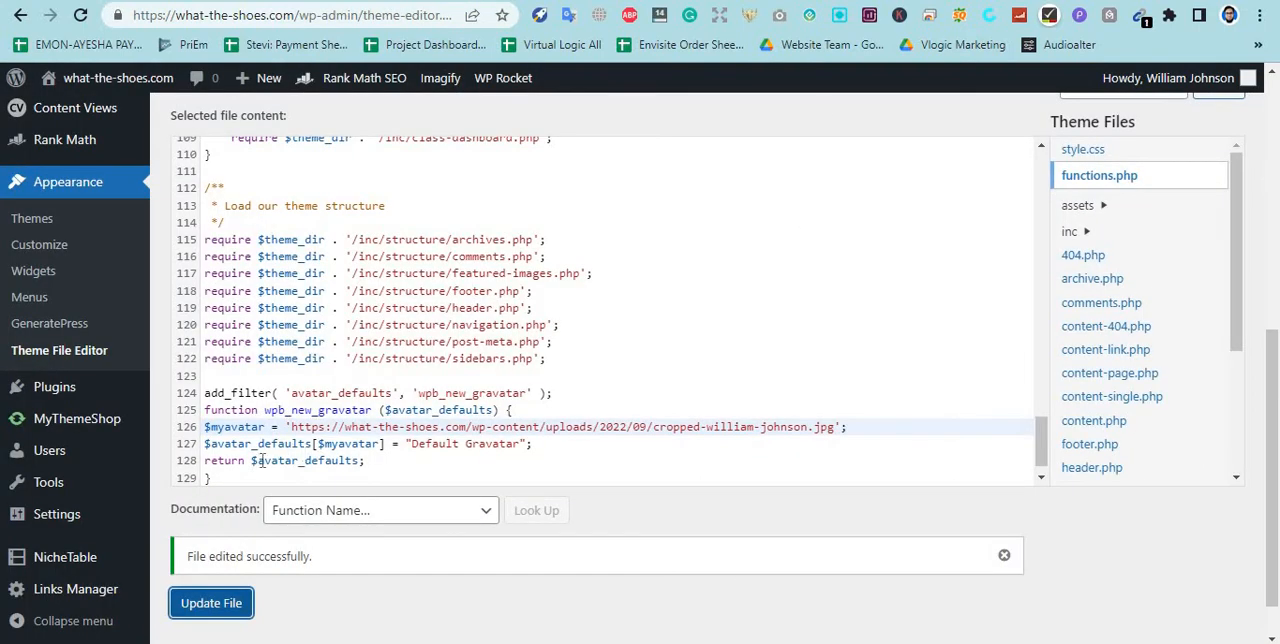
mouse_move(59, 350)
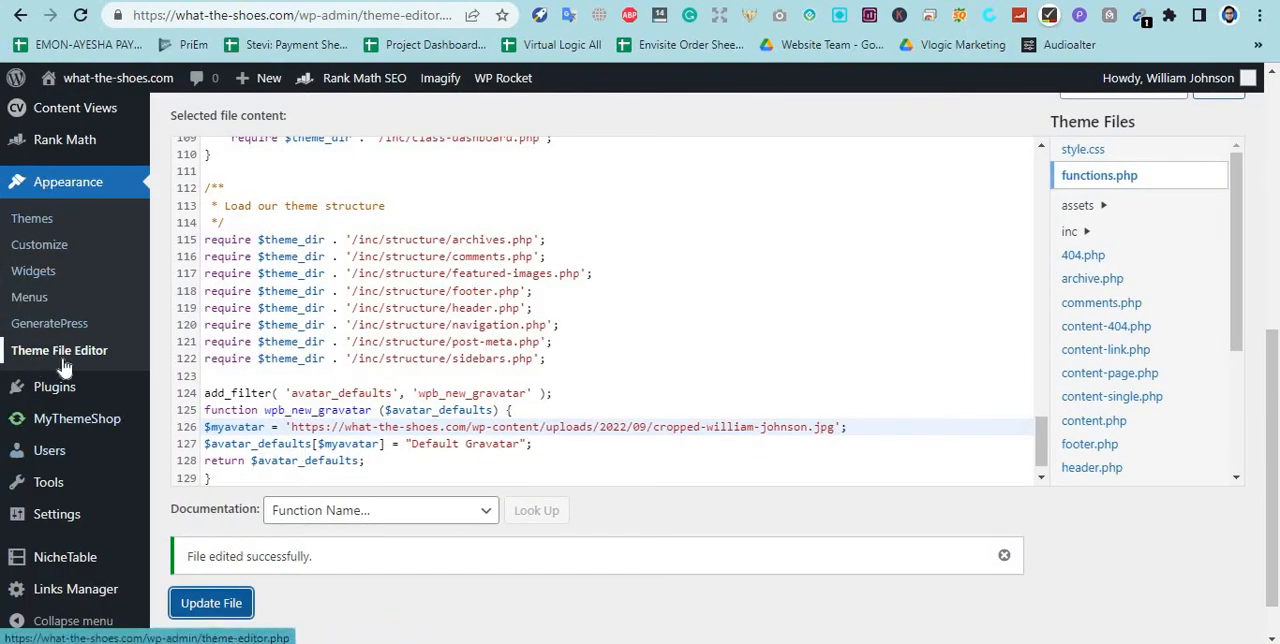
mouse_move(781, 442)
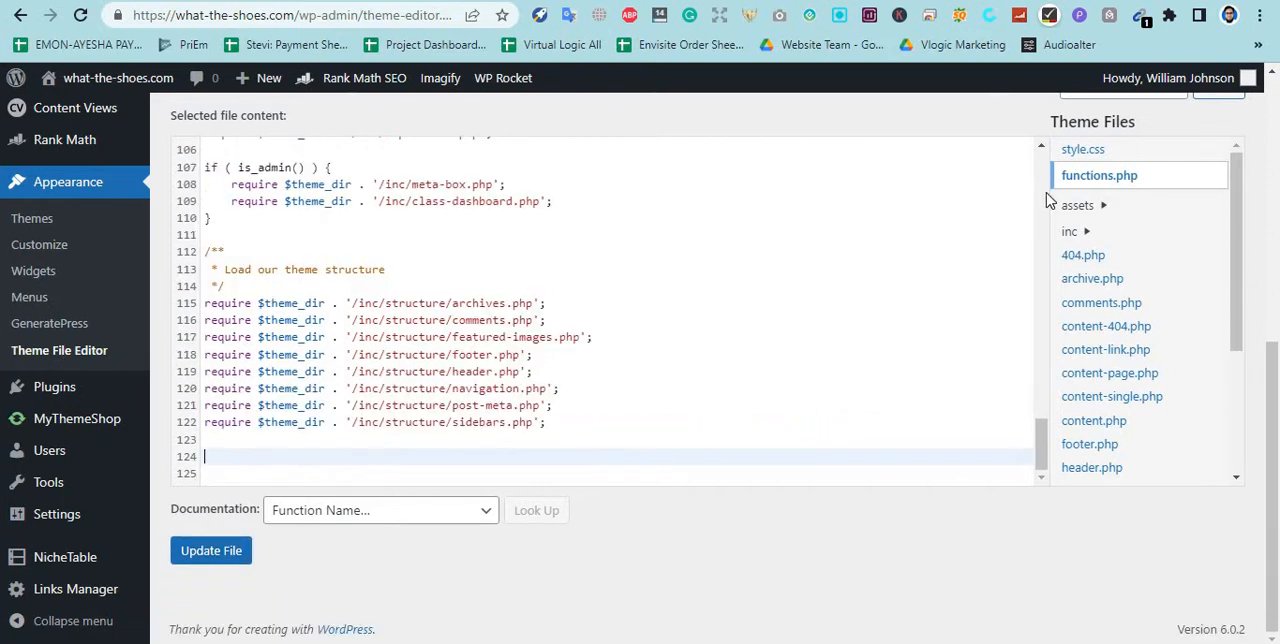
mouse_move(1092, 187)
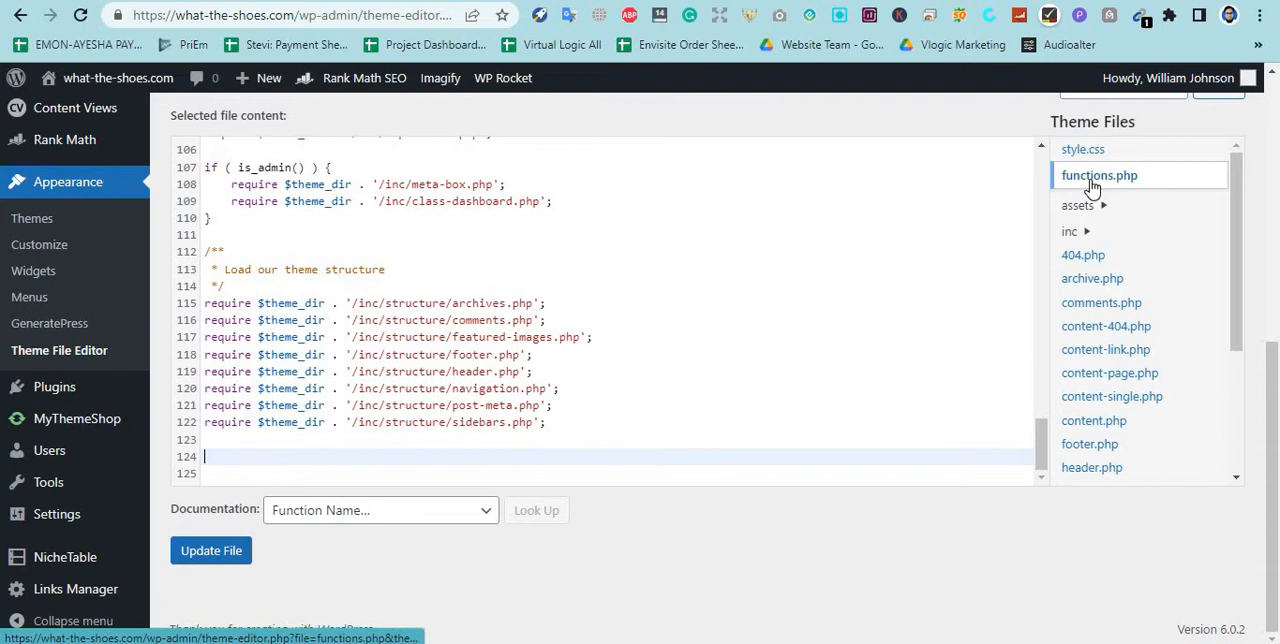
mouse_move(177, 145)
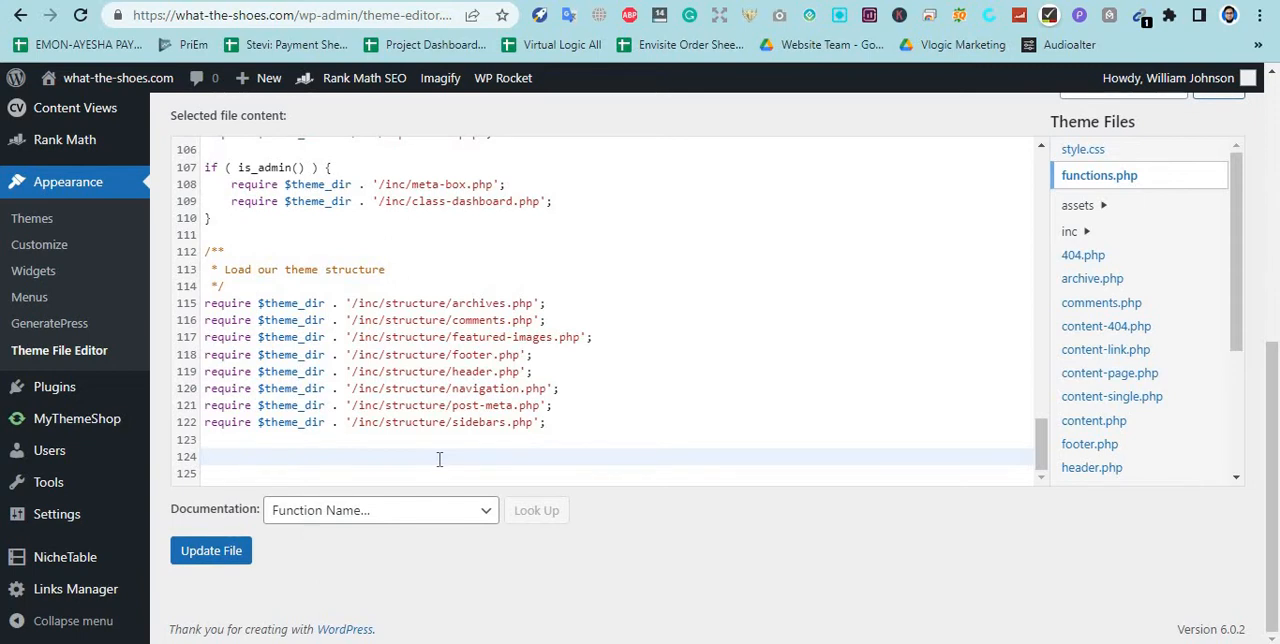
mouse_move(417, 462)
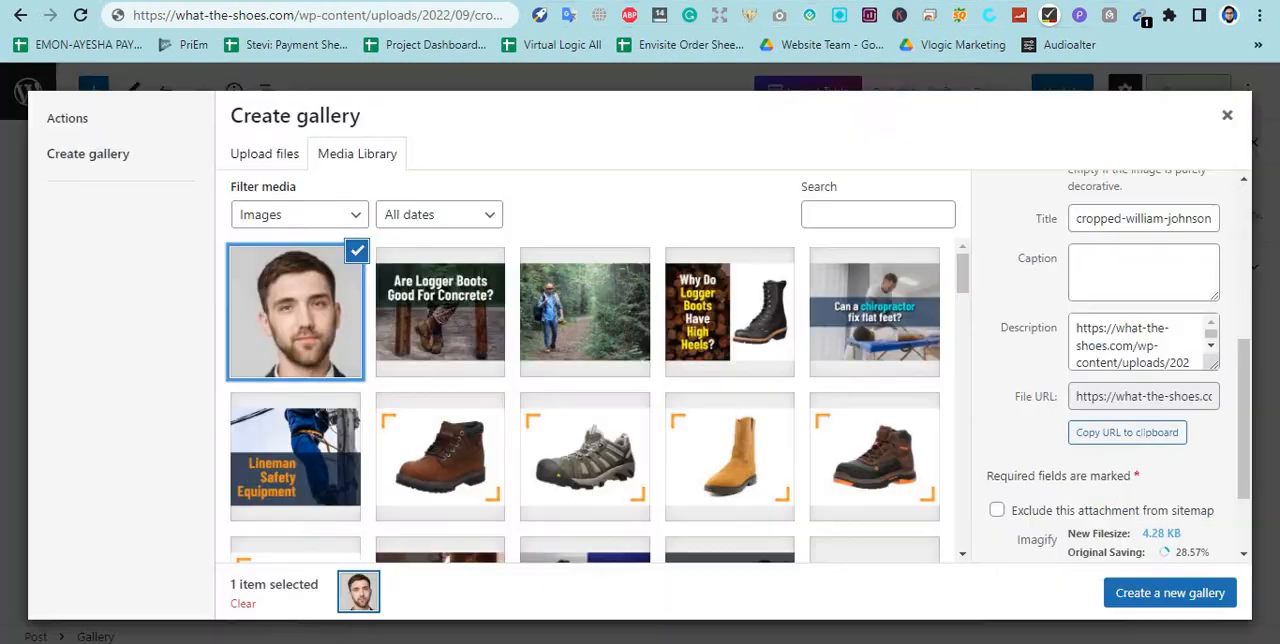
mouse_move(1127, 432)
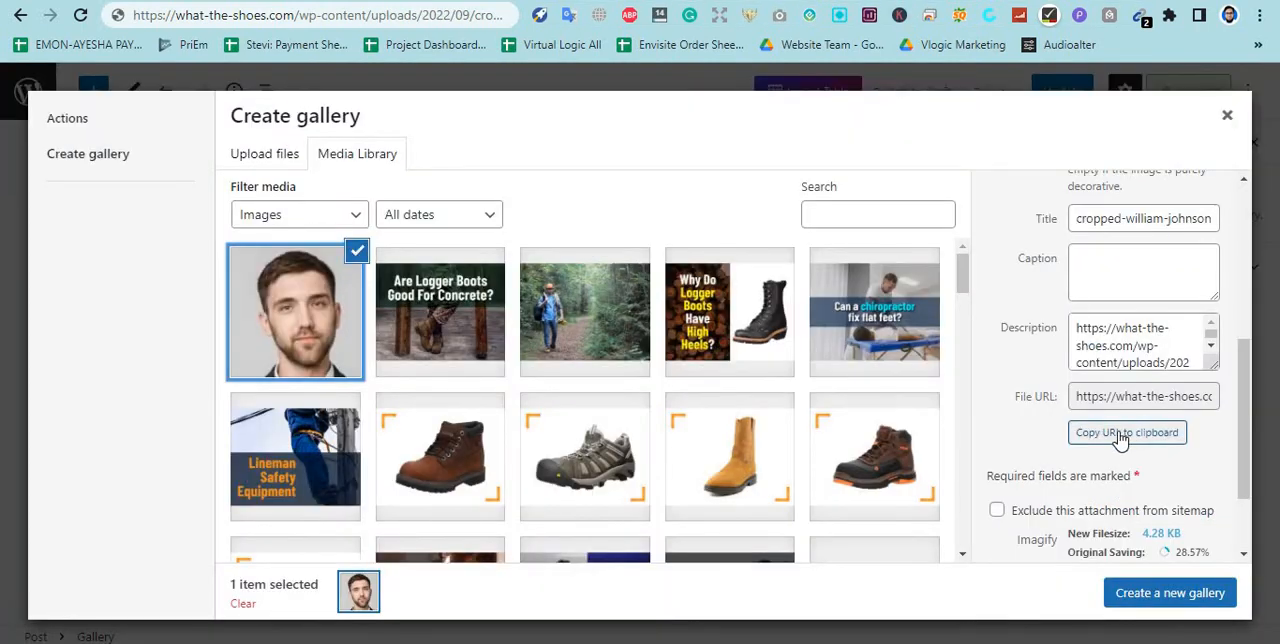
- Copy the headshot image's file URL from its attachment details
click(1127, 432)
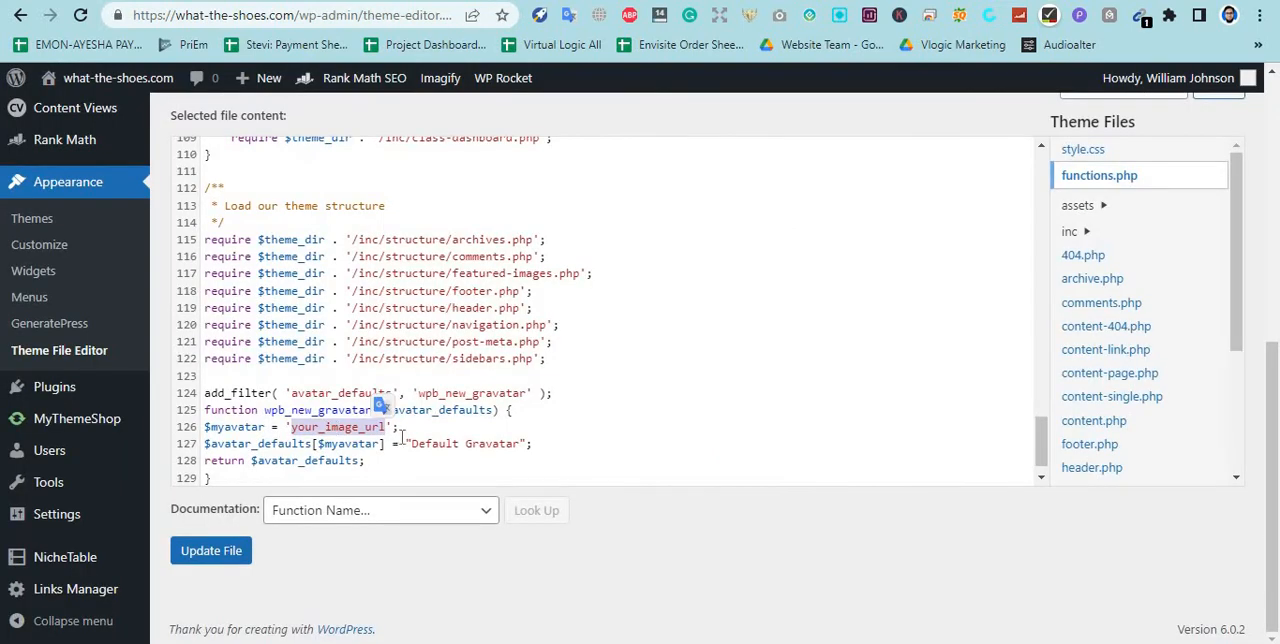
- Put the cropped-william-johnson.jpg URL in the functions.php avatar filter and save it
text(https://what-the-shoes.com/wp-content/uploads/2022/09/cropped-william-johnson.jpg)
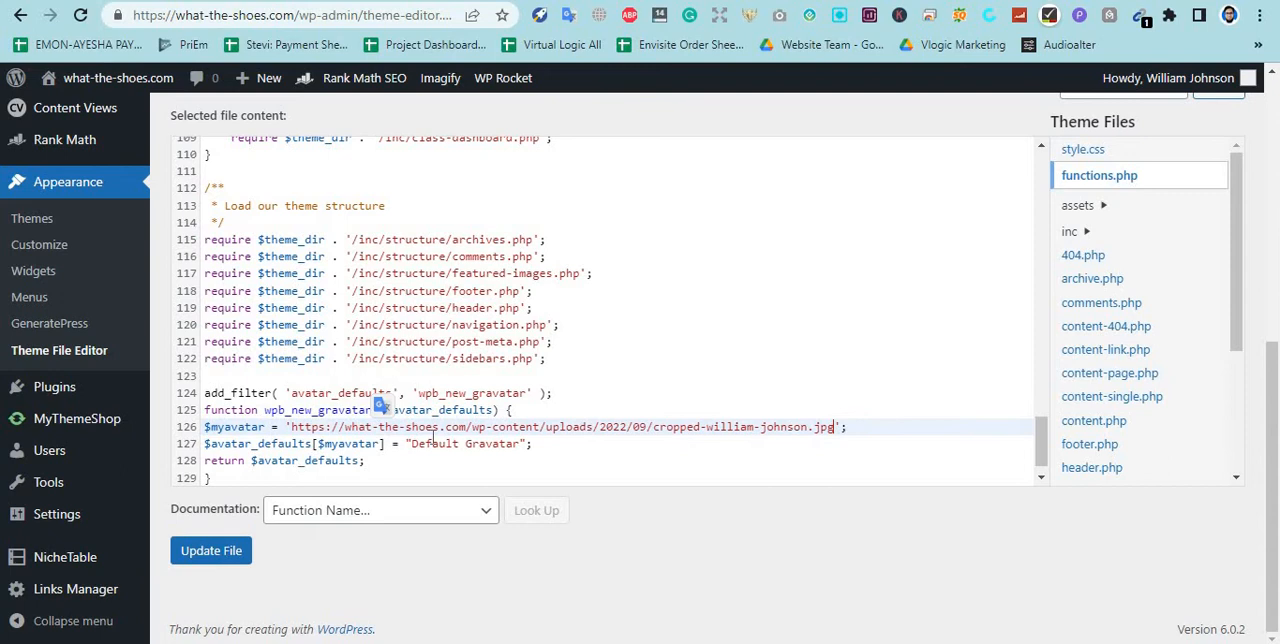
mouse_move(210, 551)
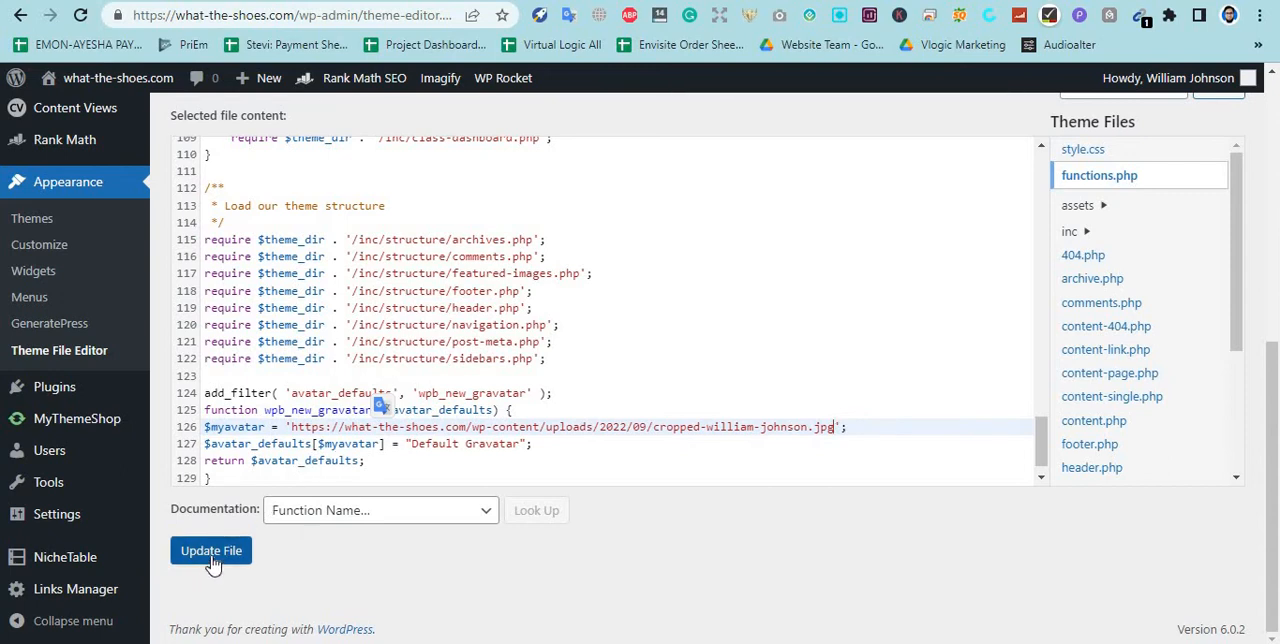
click(211, 551)
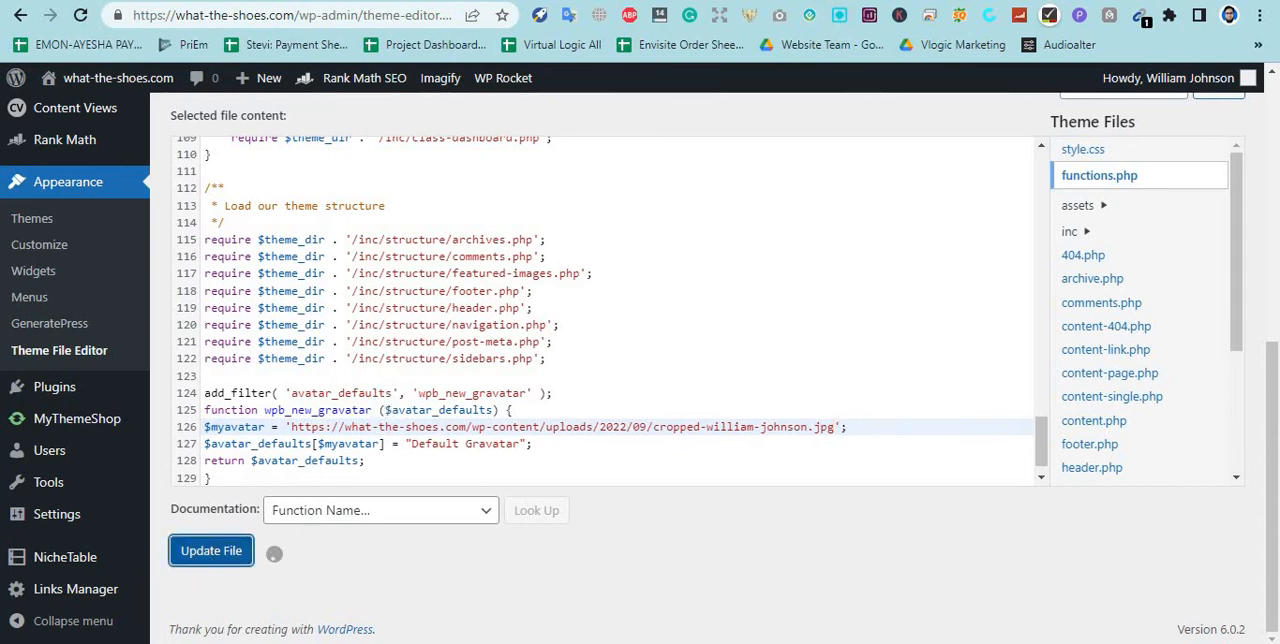
click(211, 551)
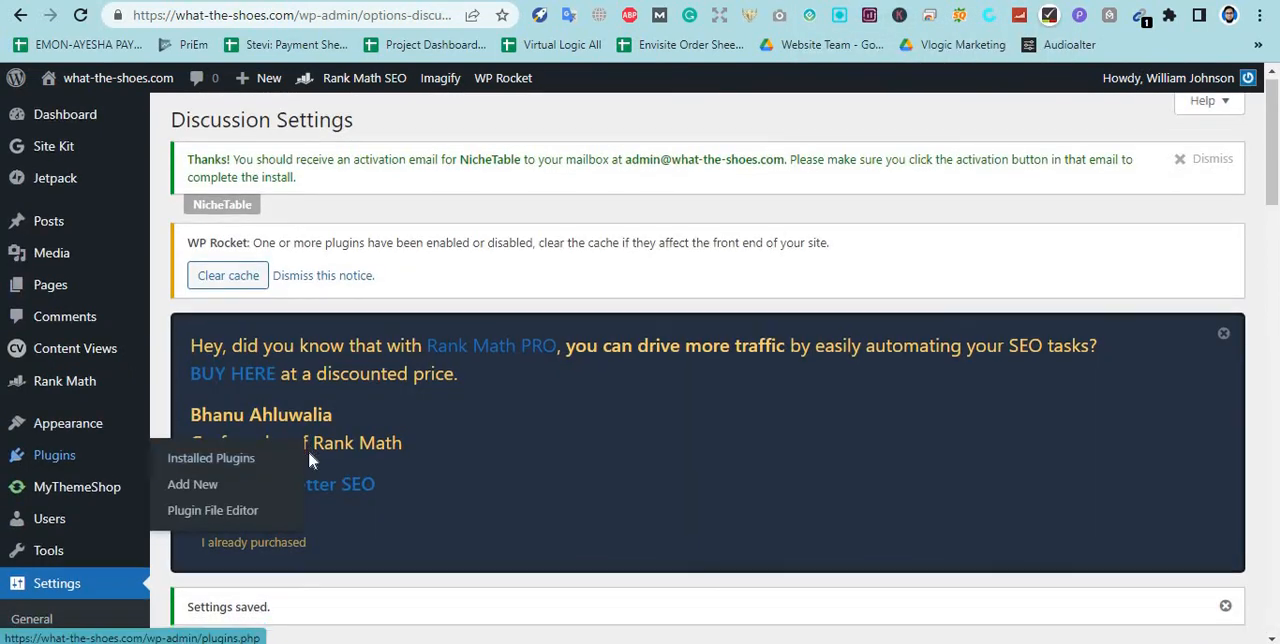
- Choose 'Default Gravatar' under Default Avatar in Discussion Settings and save changes
scroll(down, 3)
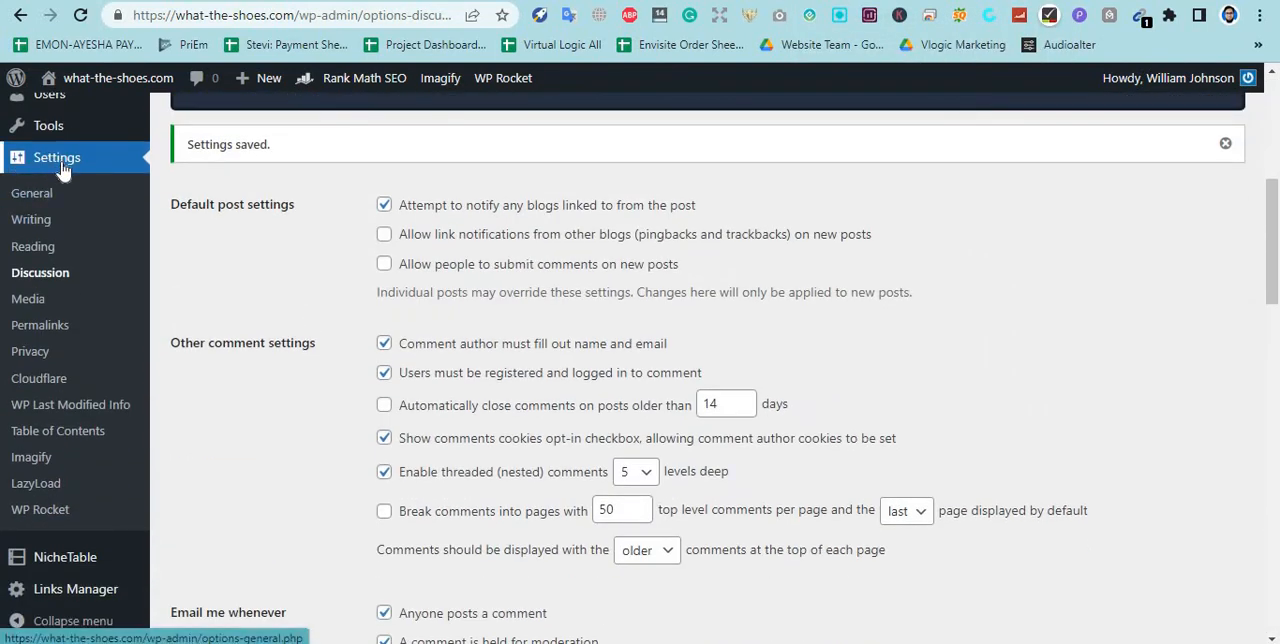
scroll(down, 3)
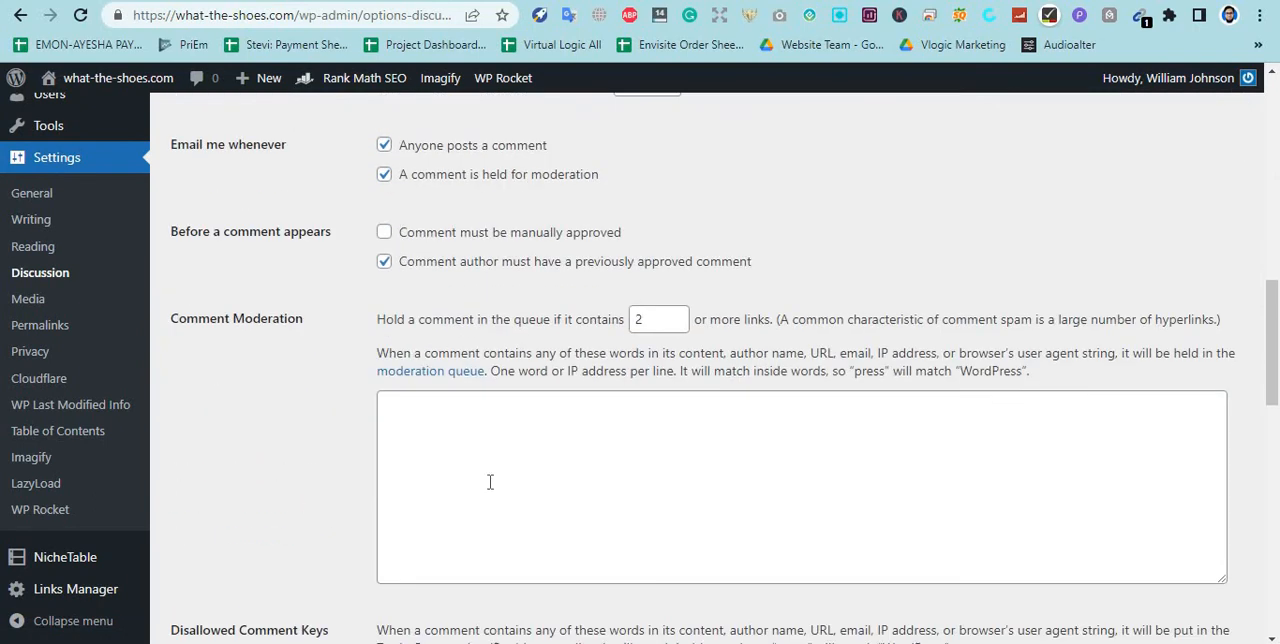
scroll(down, 3)
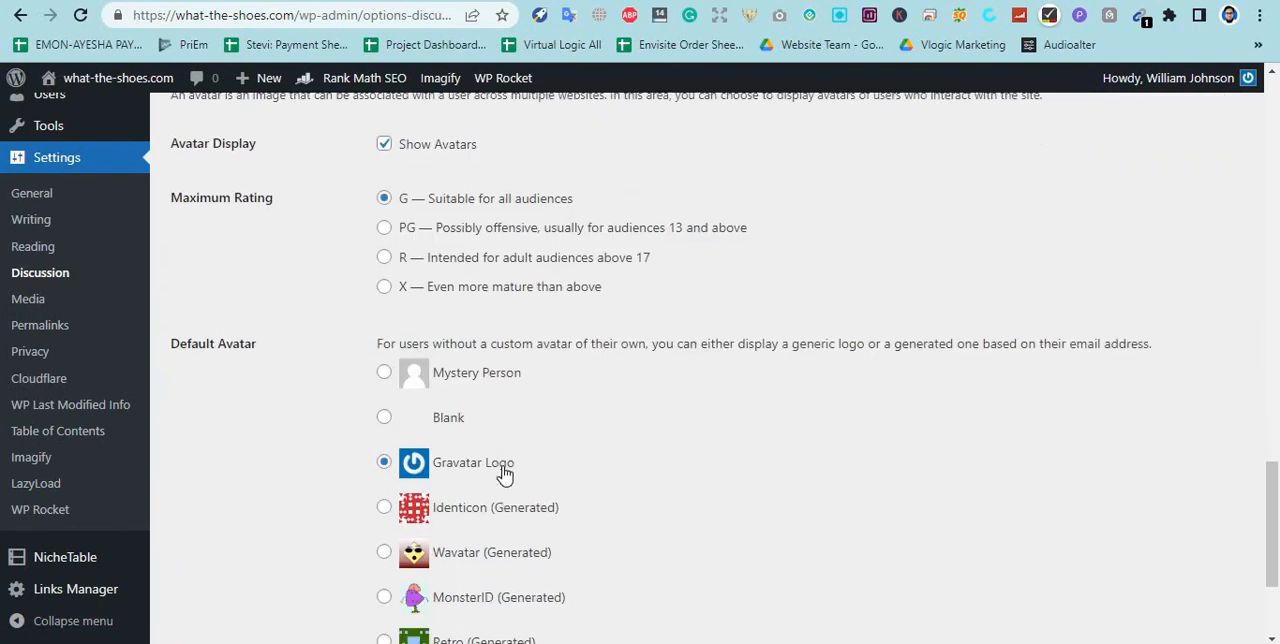
scroll(down, 3)
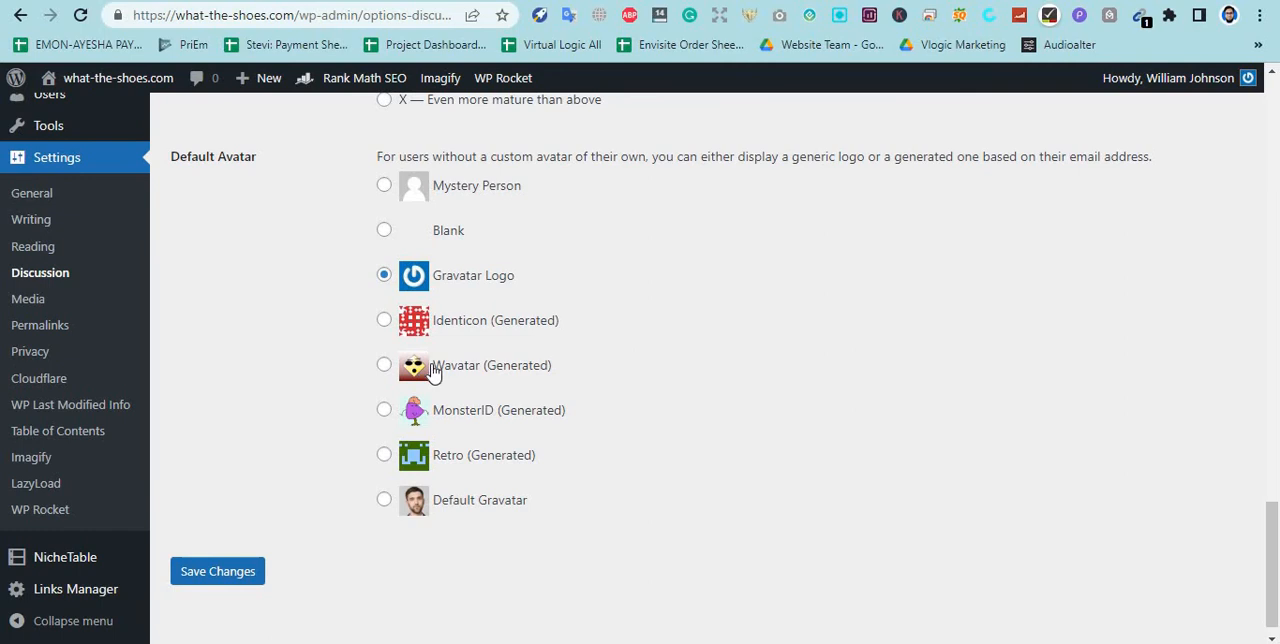
click(217, 570)
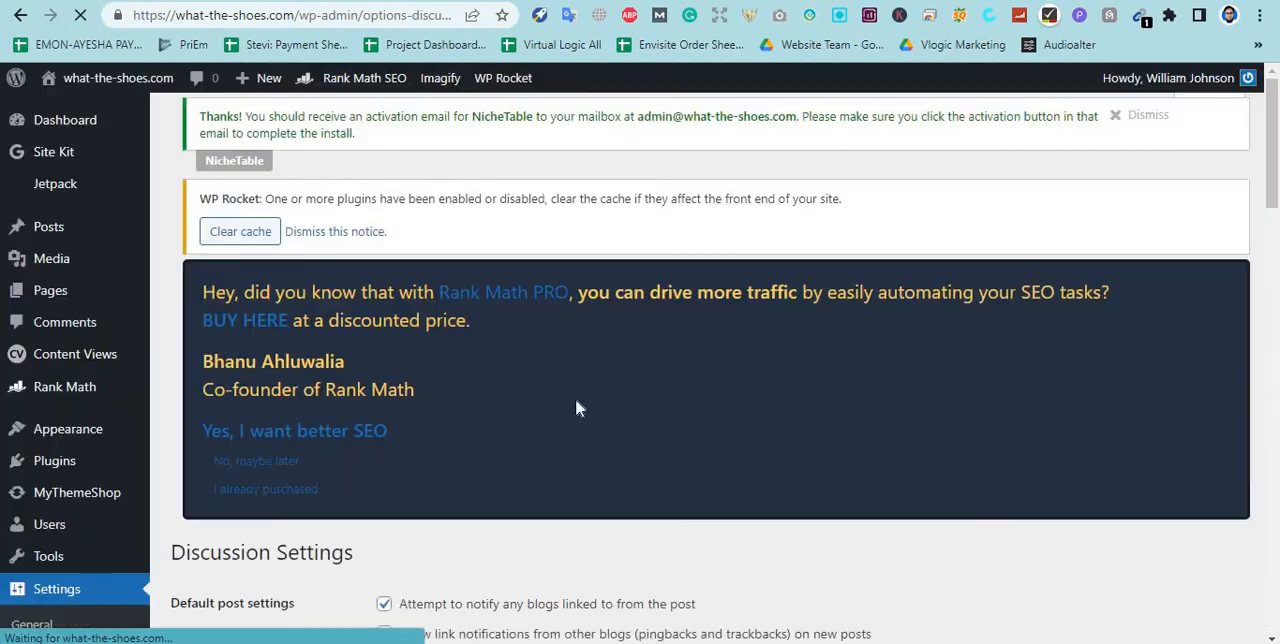
scroll(down, 3)
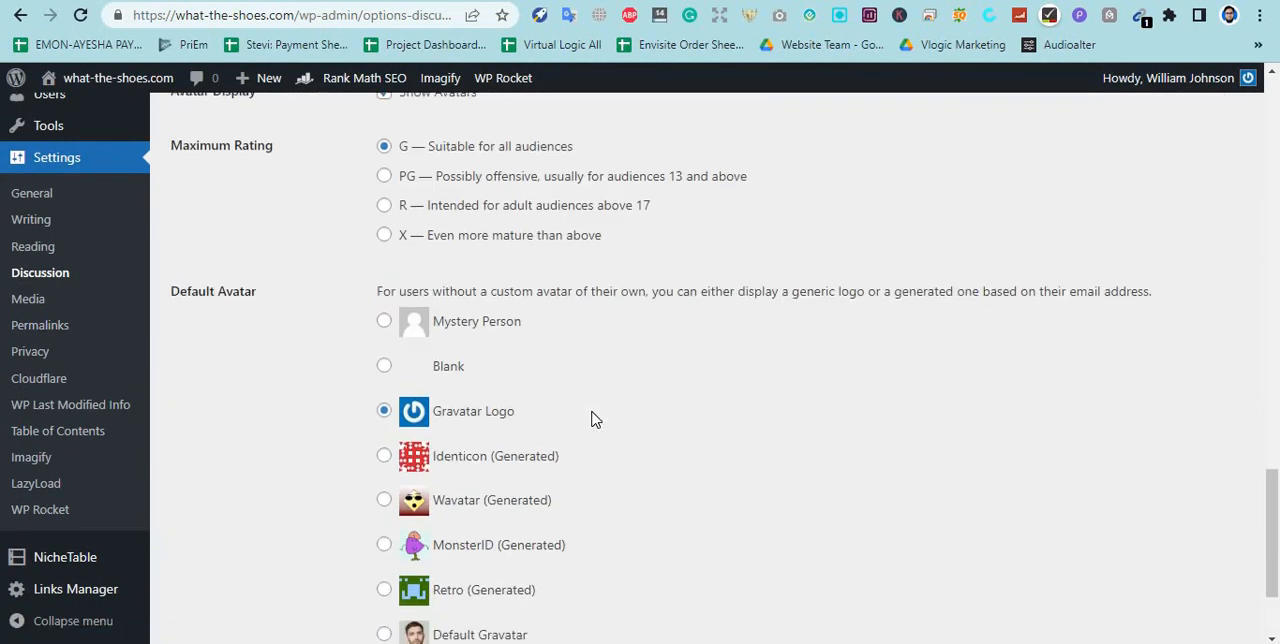
scroll(down, 3)
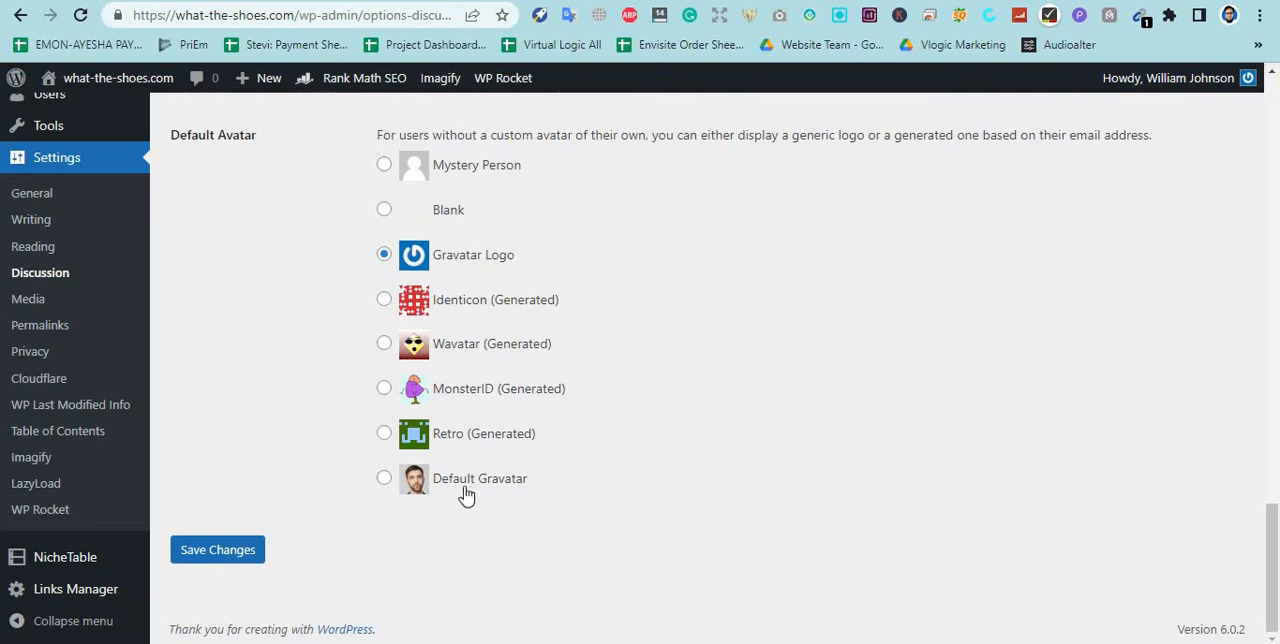
mouse_move(508, 492)
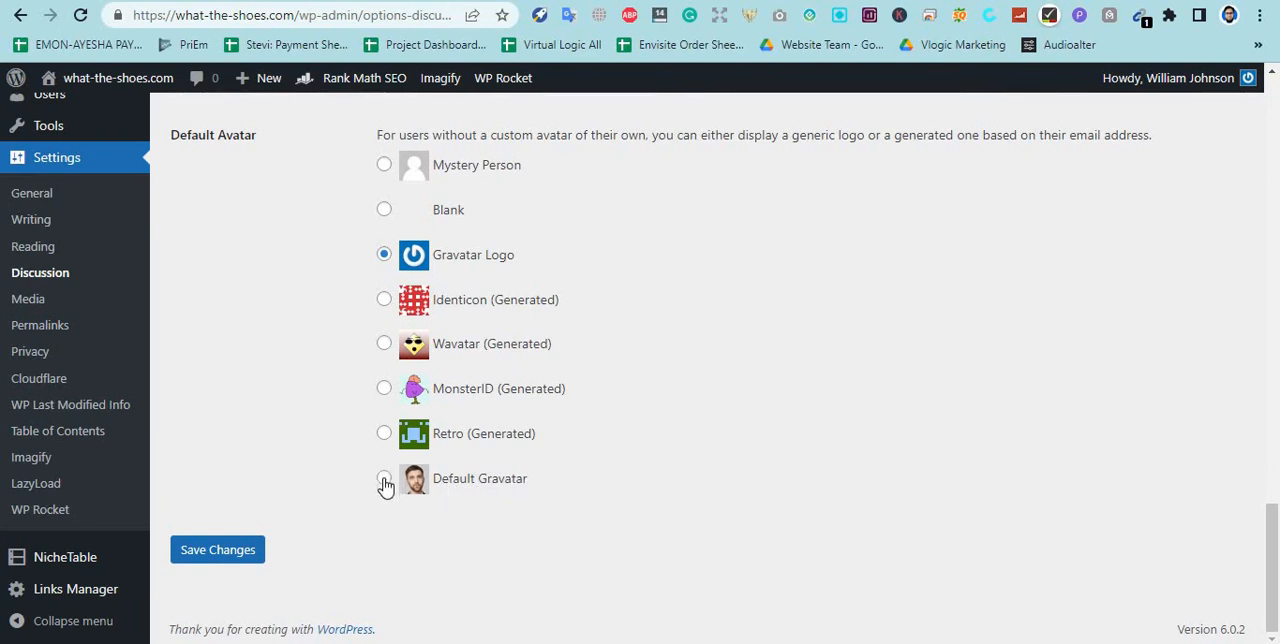
click(384, 478)
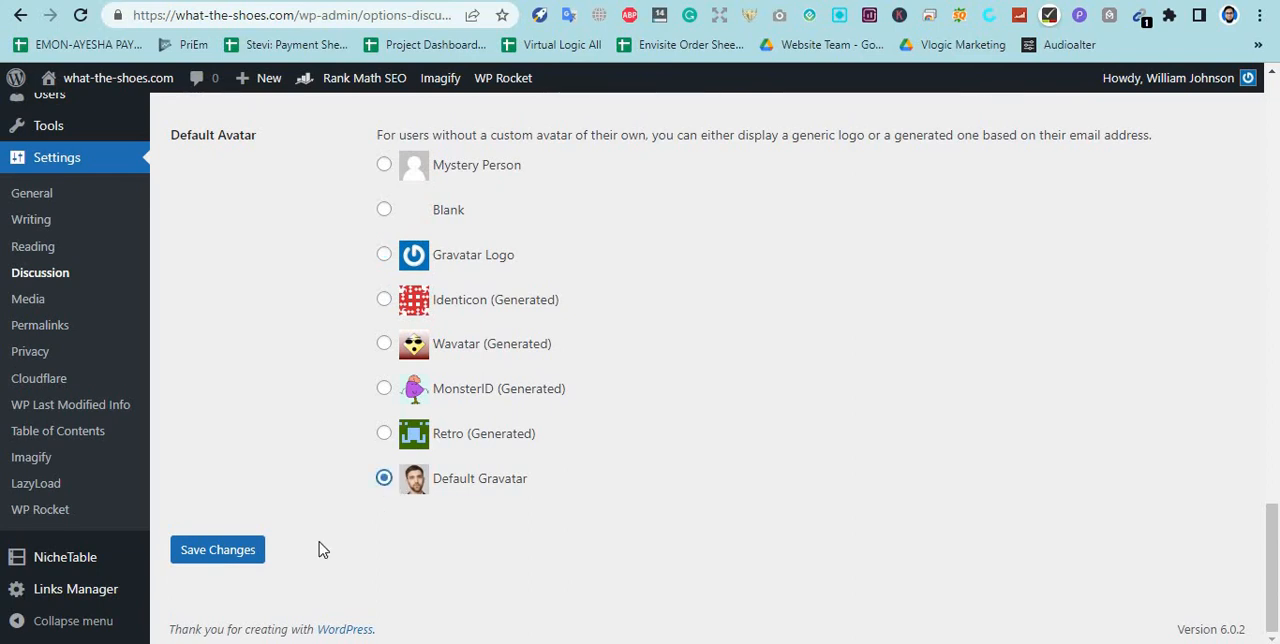
click(217, 549)
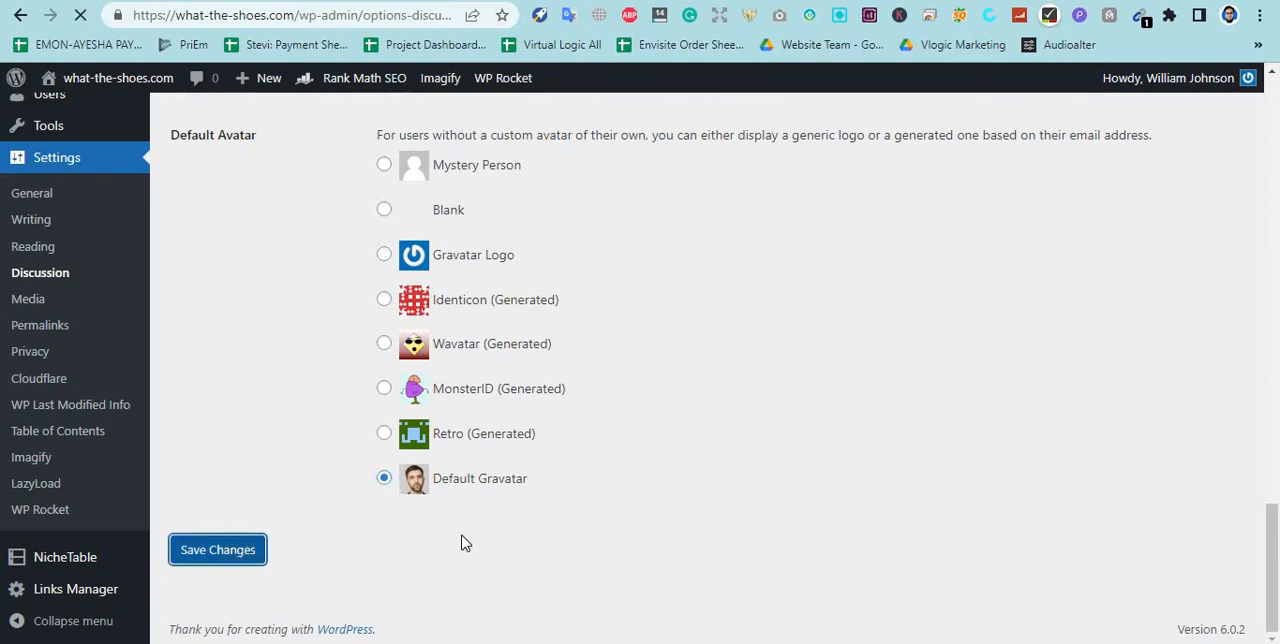
click(217, 548)
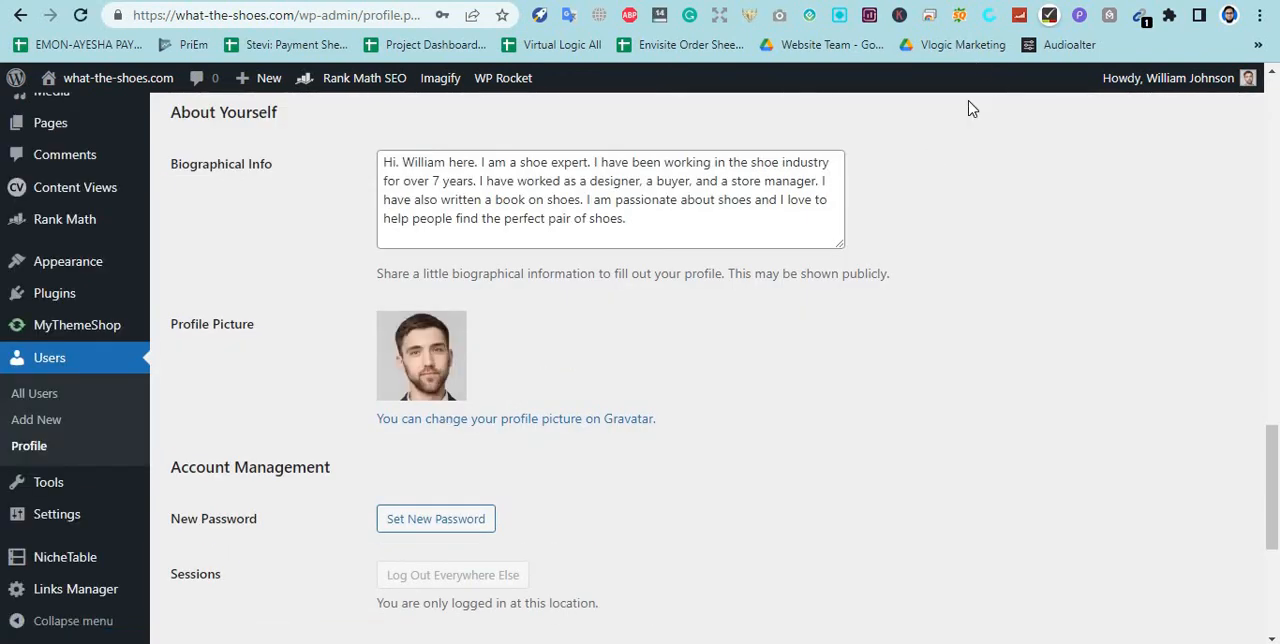
mouse_move(472, 596)
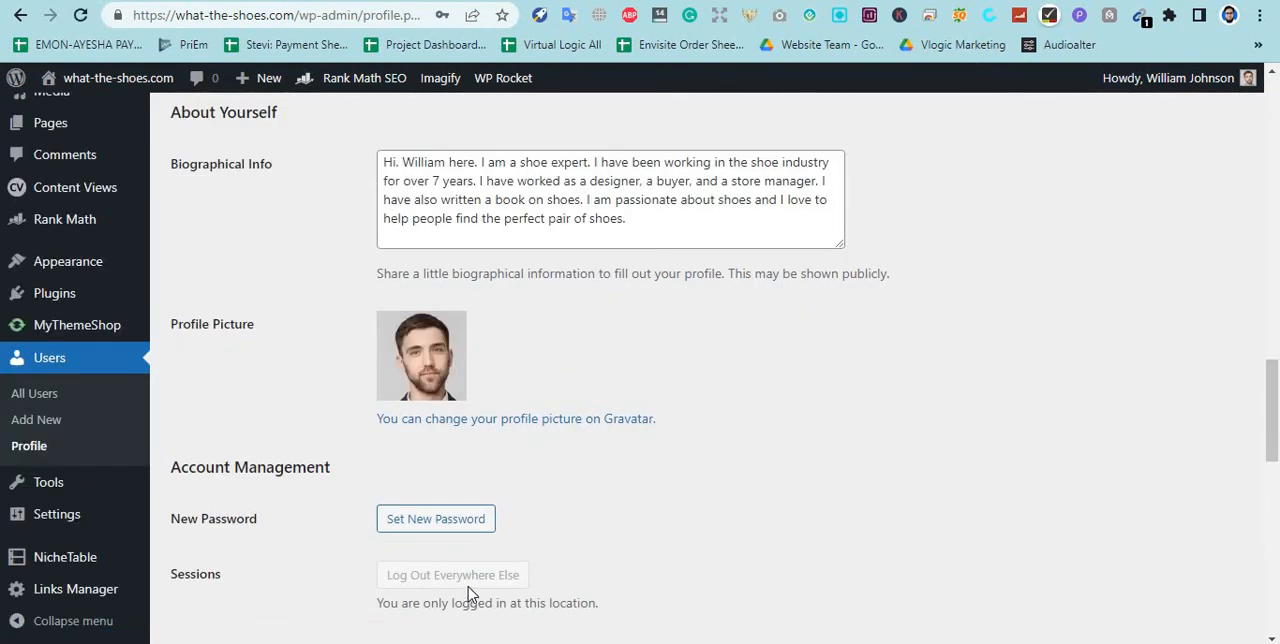